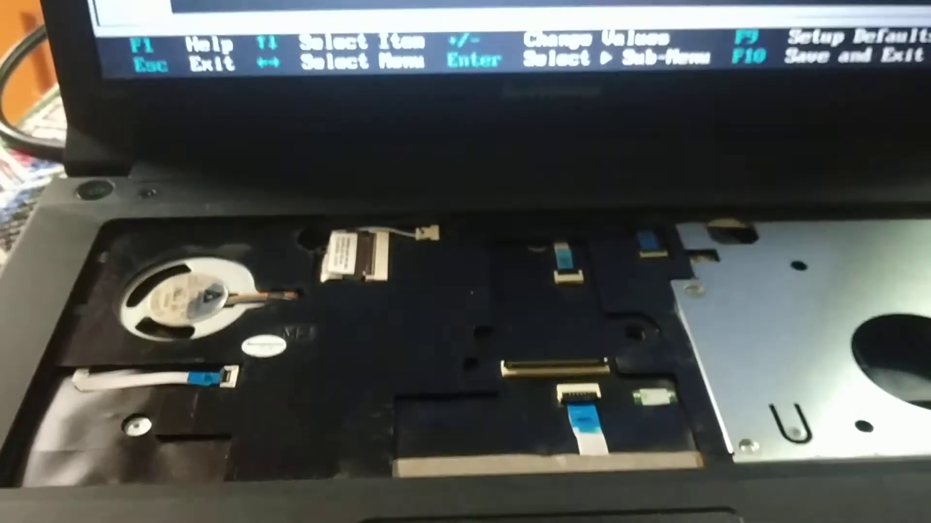
Step: Open the General Help dialog from the BIOS Main screen with F1
key(f1)
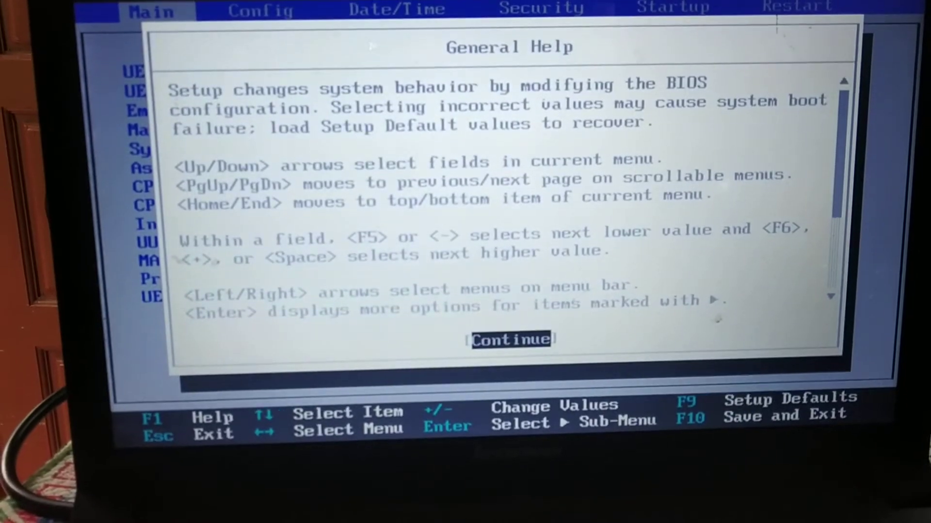